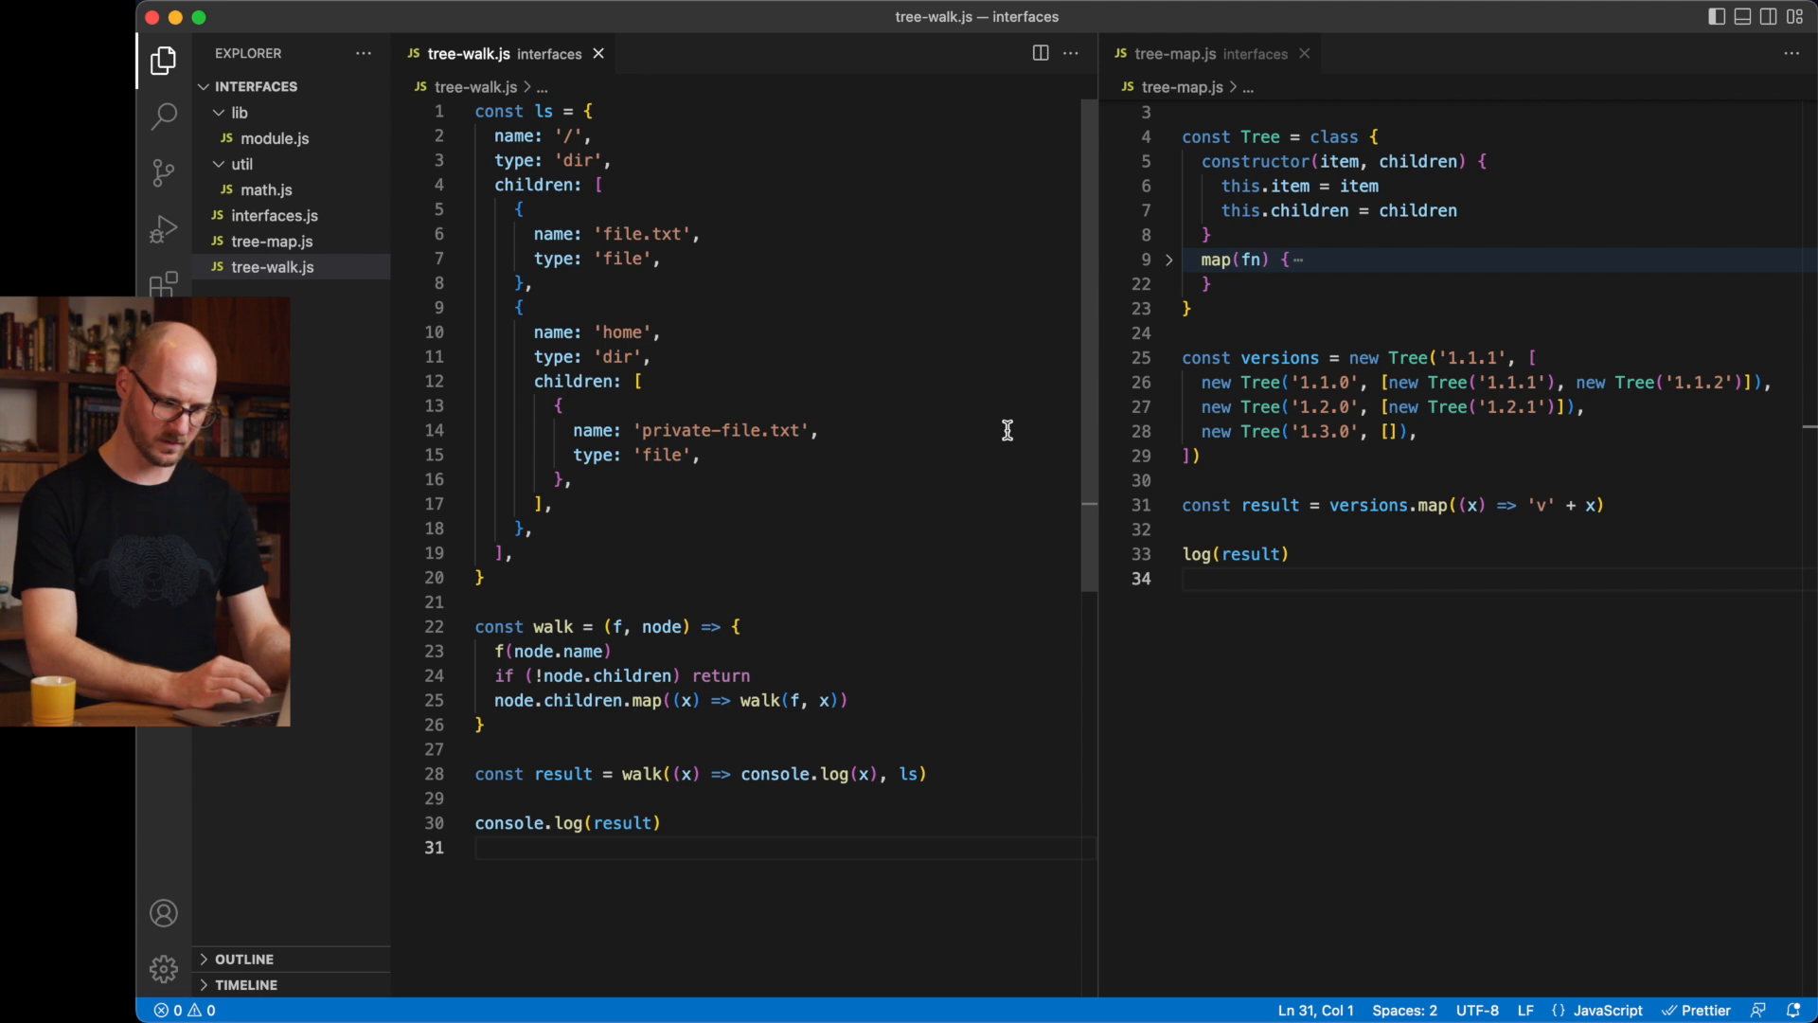
{"action": "mouse_move", "coordinate": [983, 353]}
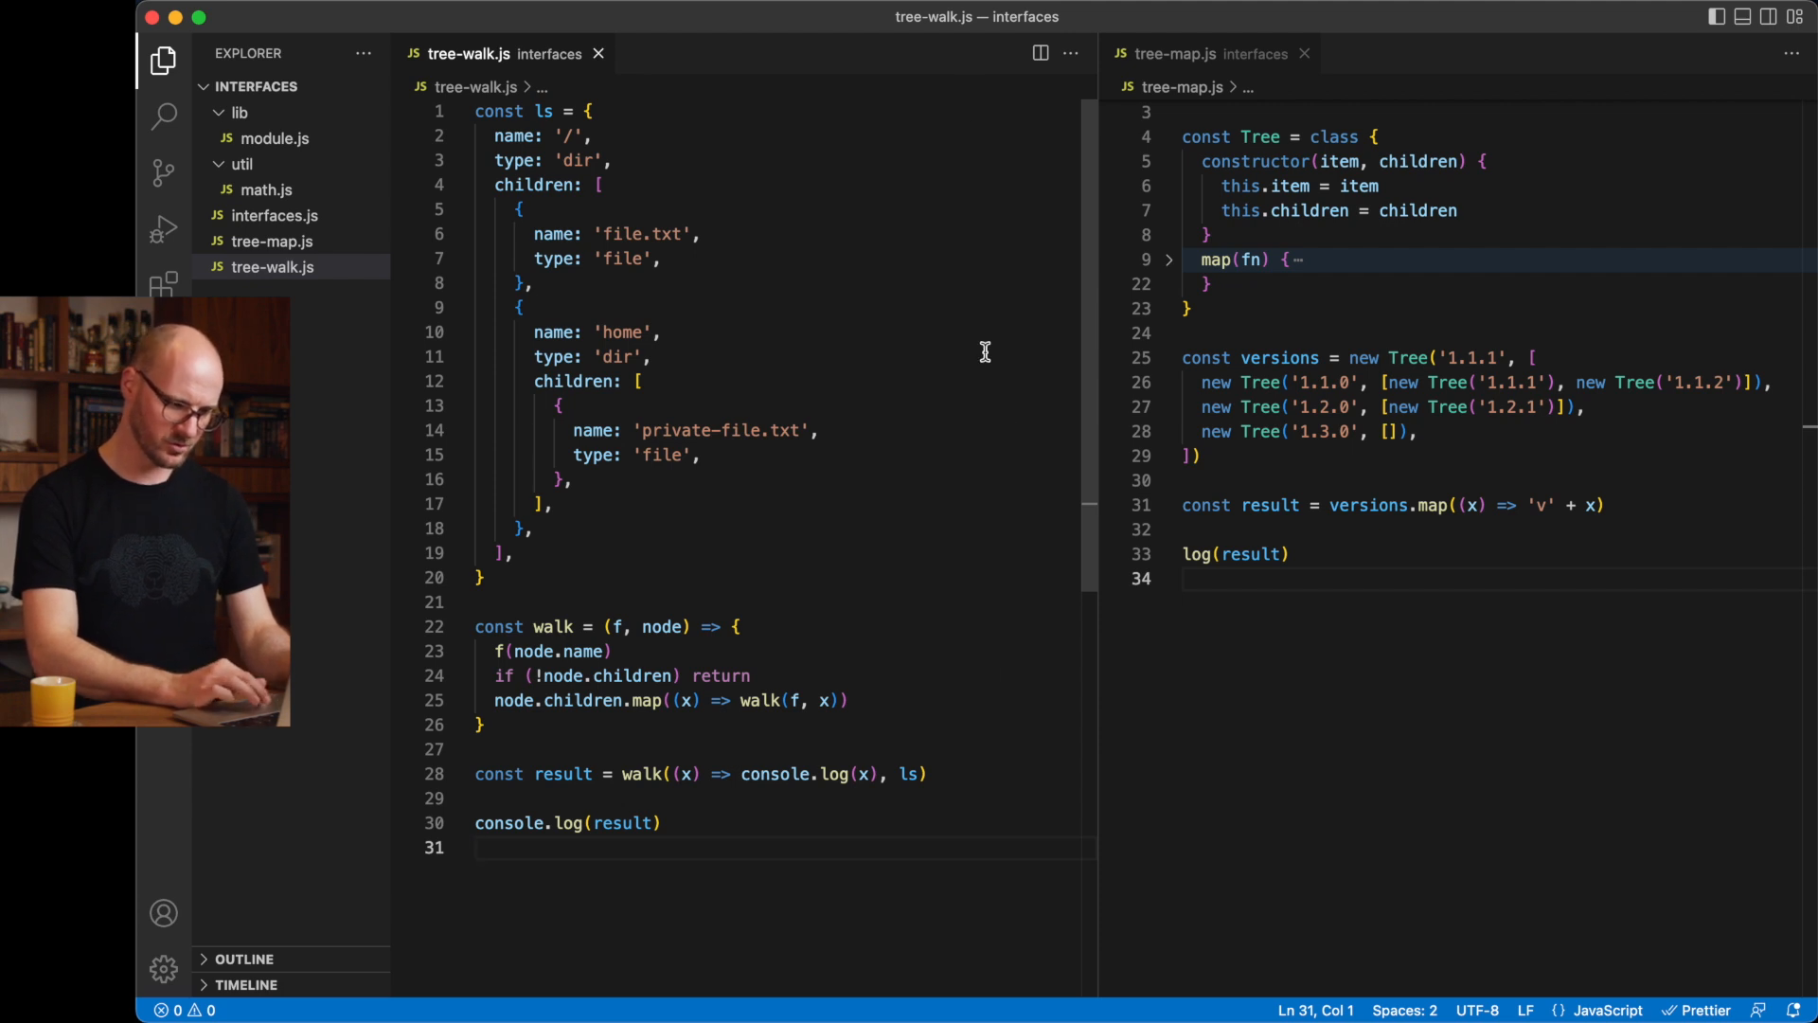
{"action": "mouse_move", "coordinate": [1004, 428]}
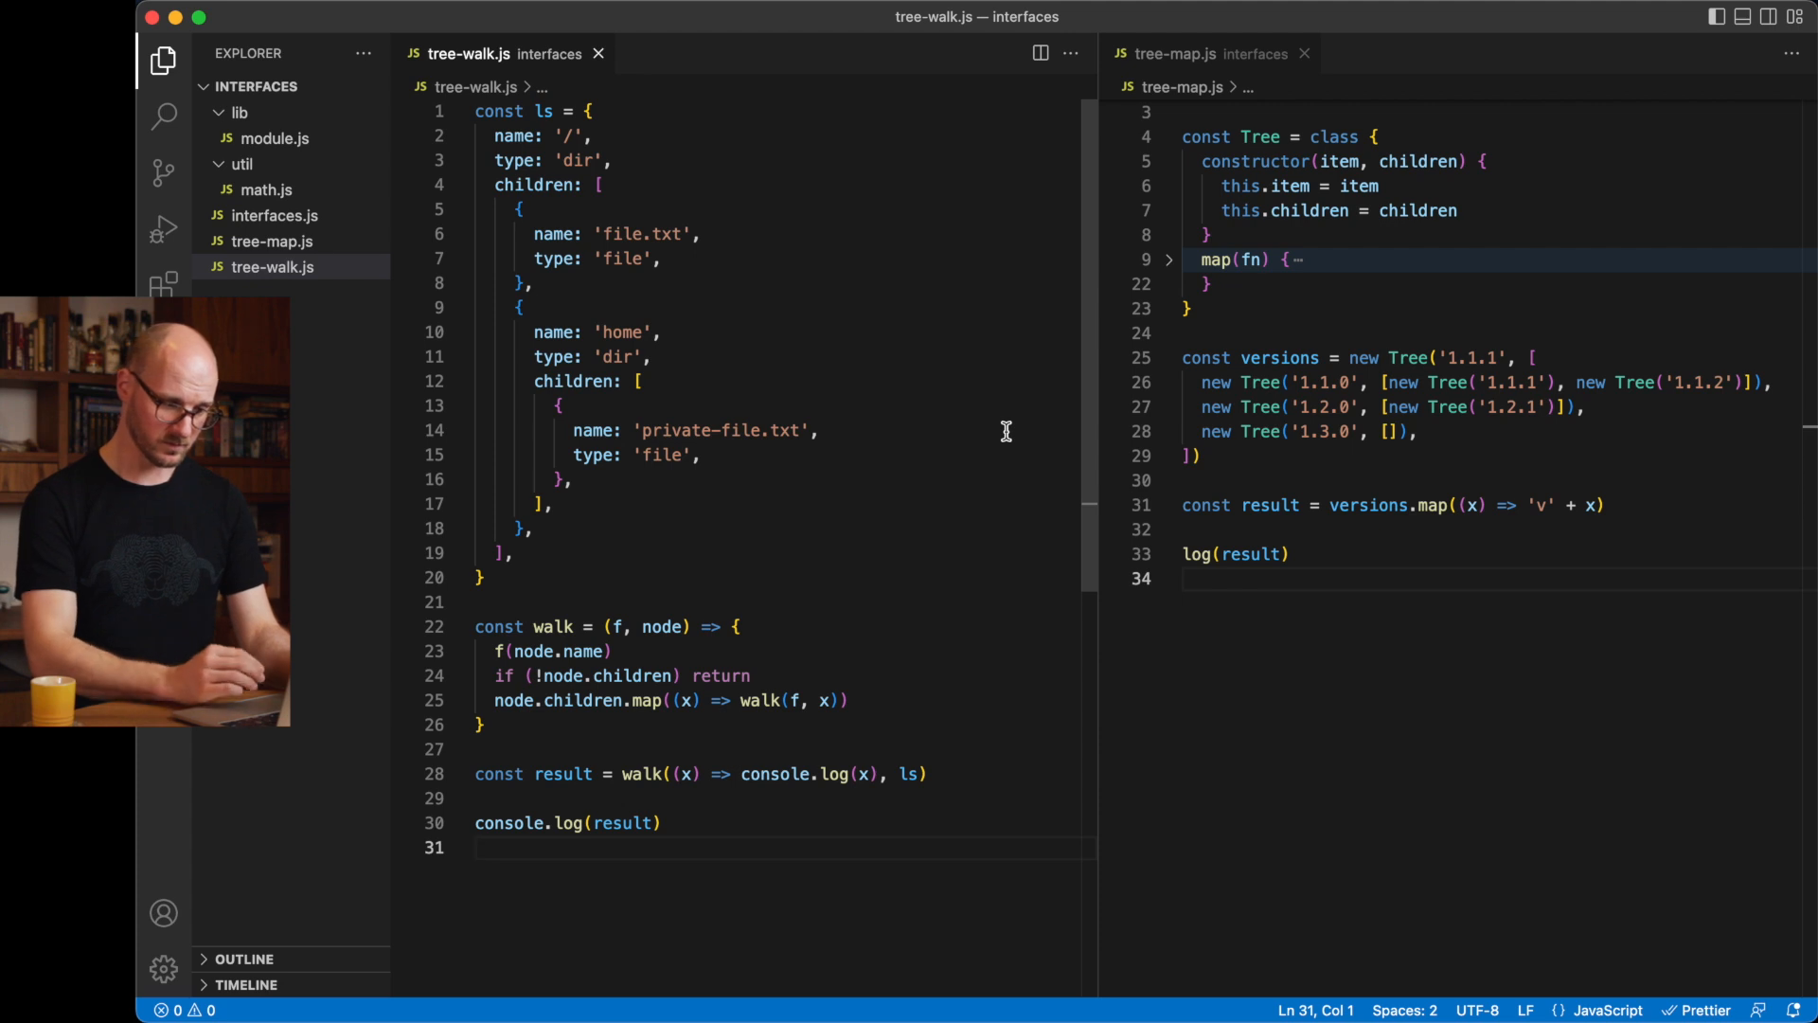
{"action": "mouse_move", "coordinate": [553, 472]}
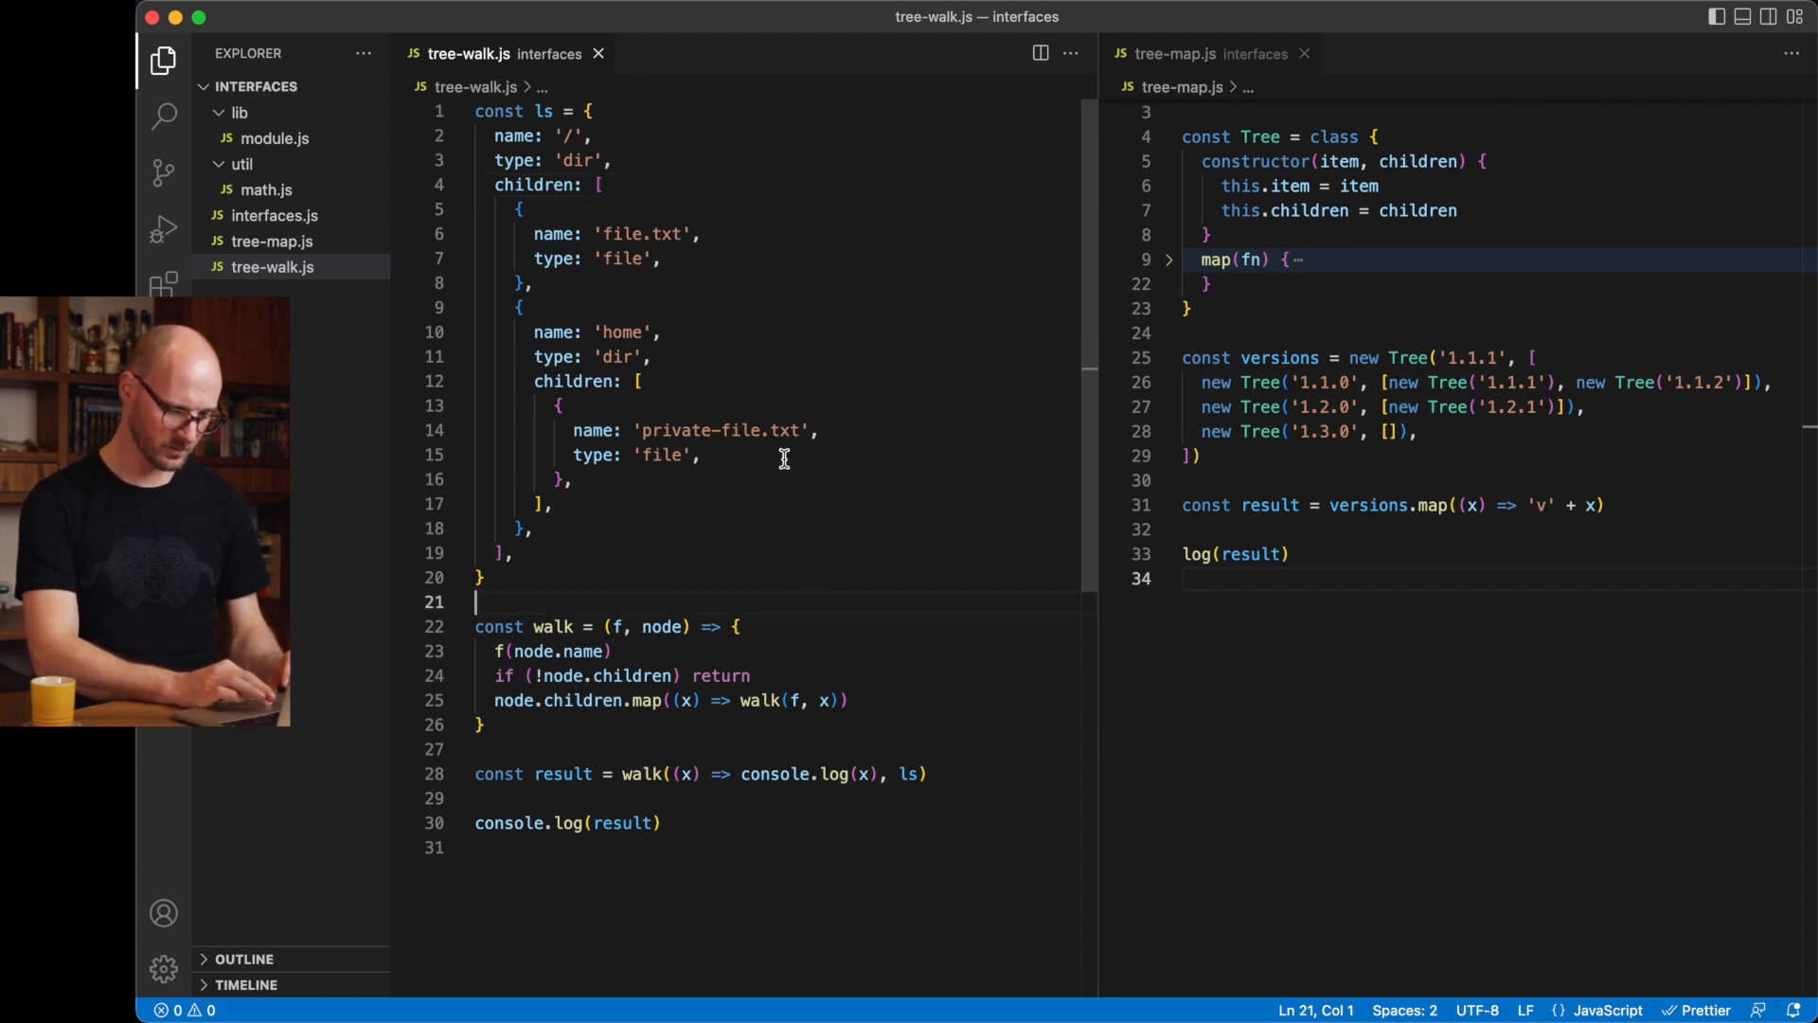
{"action": "mouse_move", "coordinate": [555, 627]}
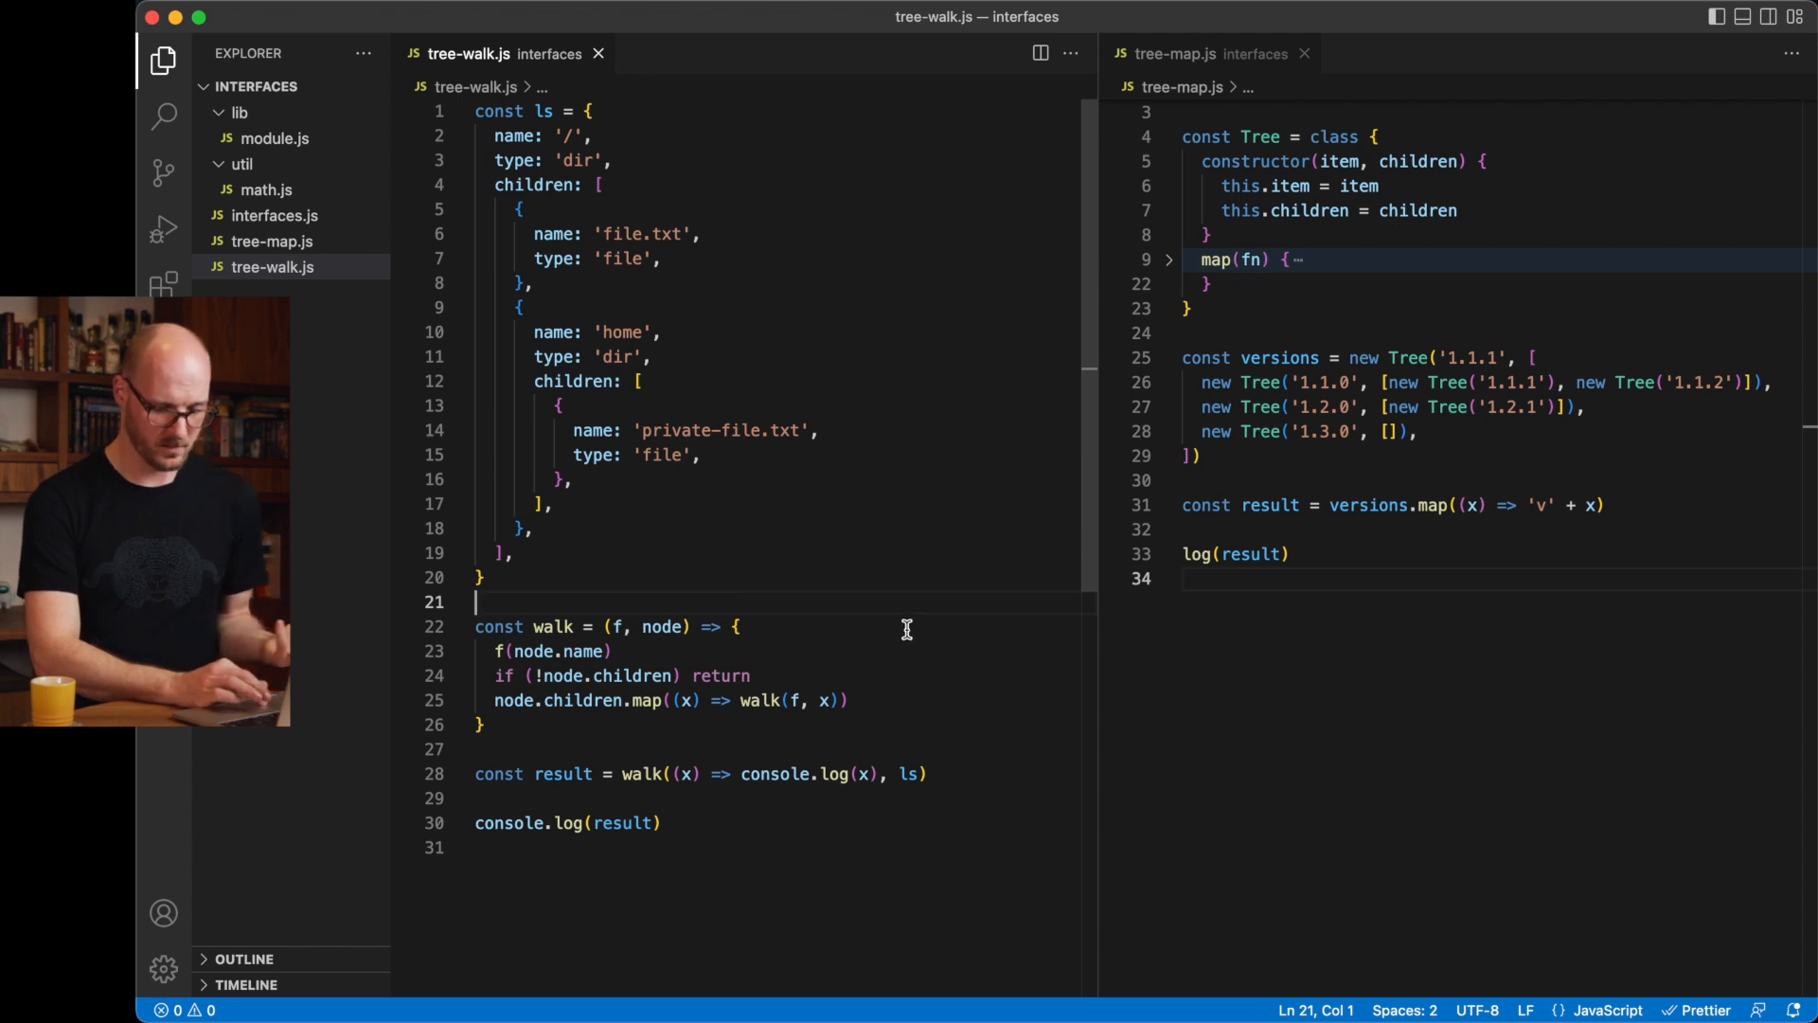
{"action": "mouse_move", "coordinate": [949, 625]}
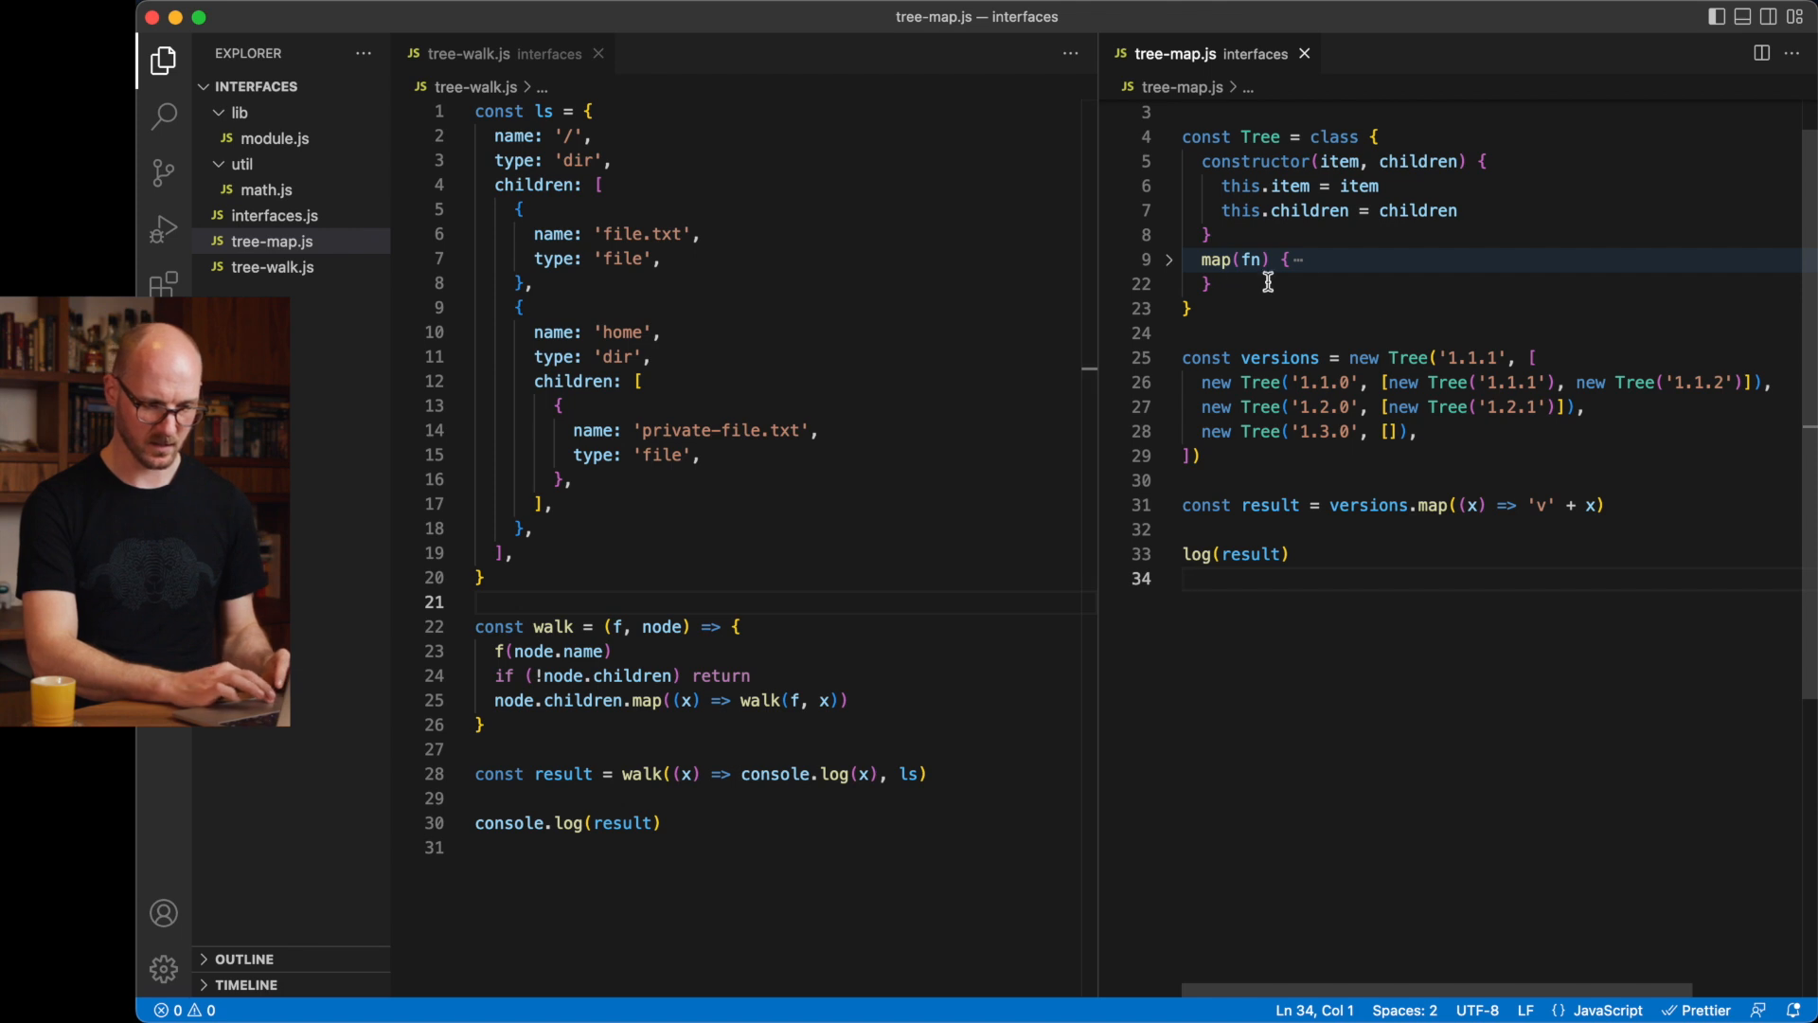
{"action": "mouse_move", "coordinate": [1386, 636]}
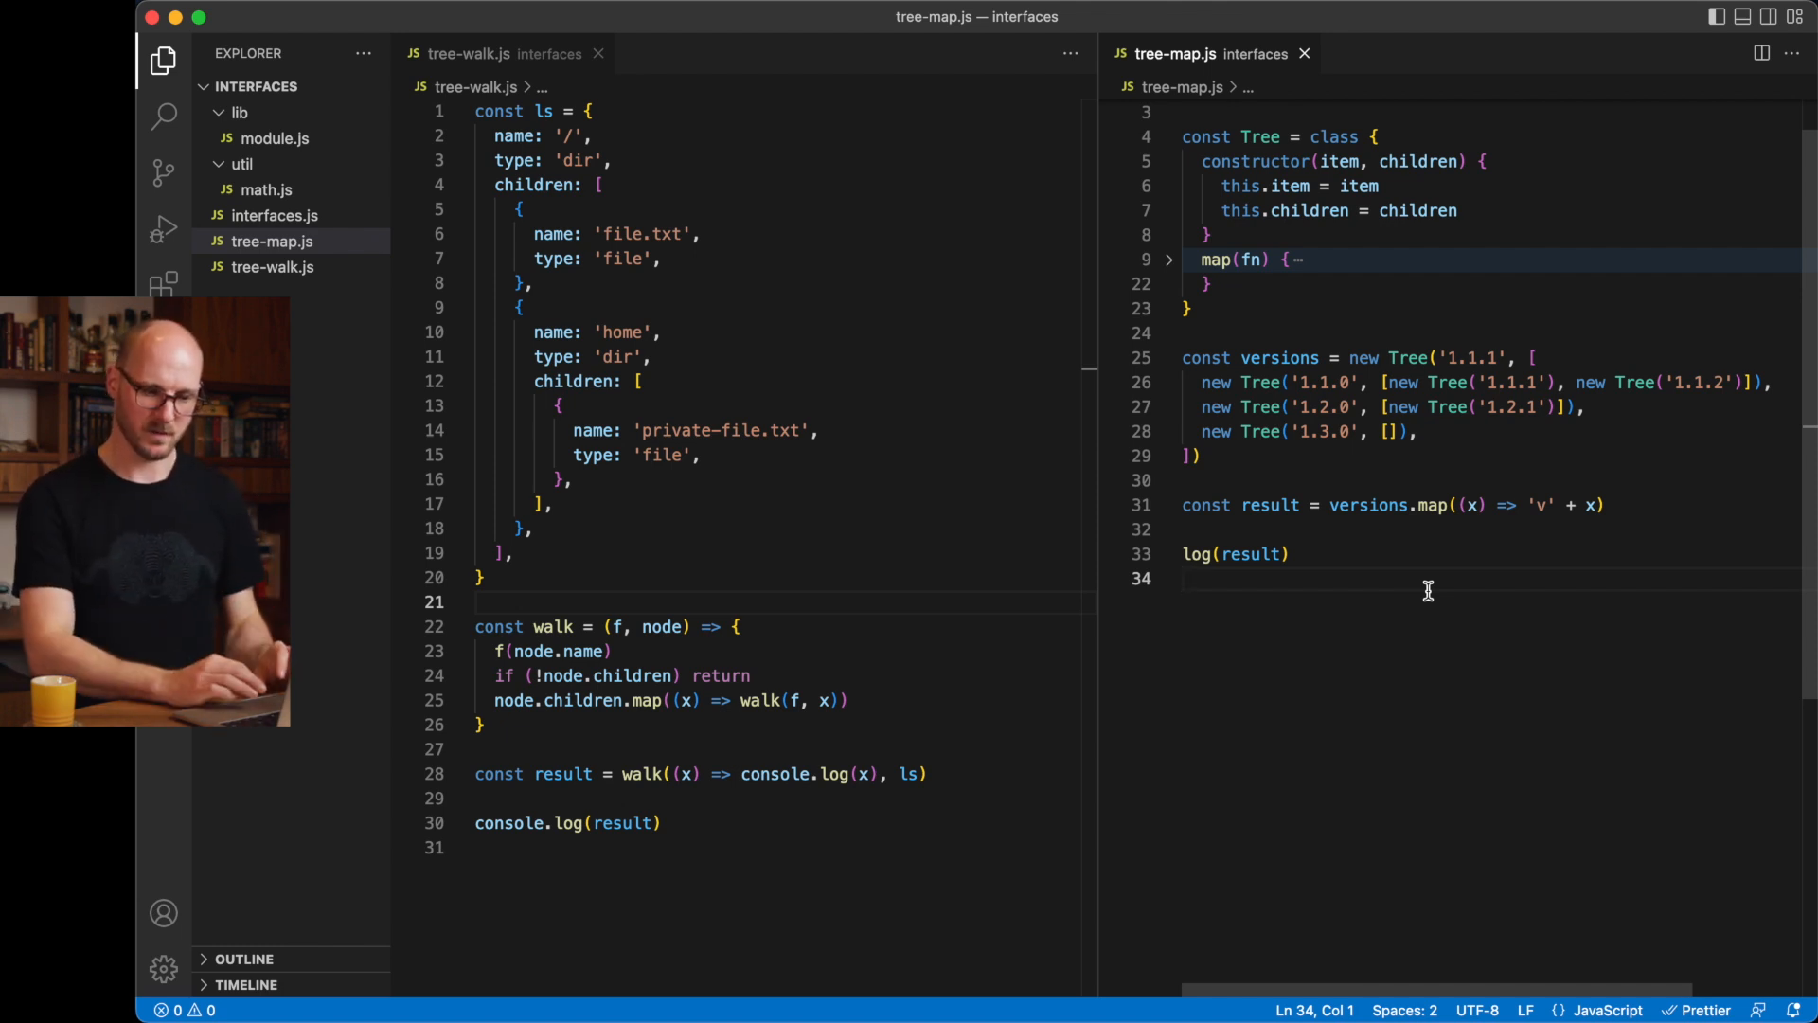
{"action": "mouse_move", "coordinate": [1275, 352]}
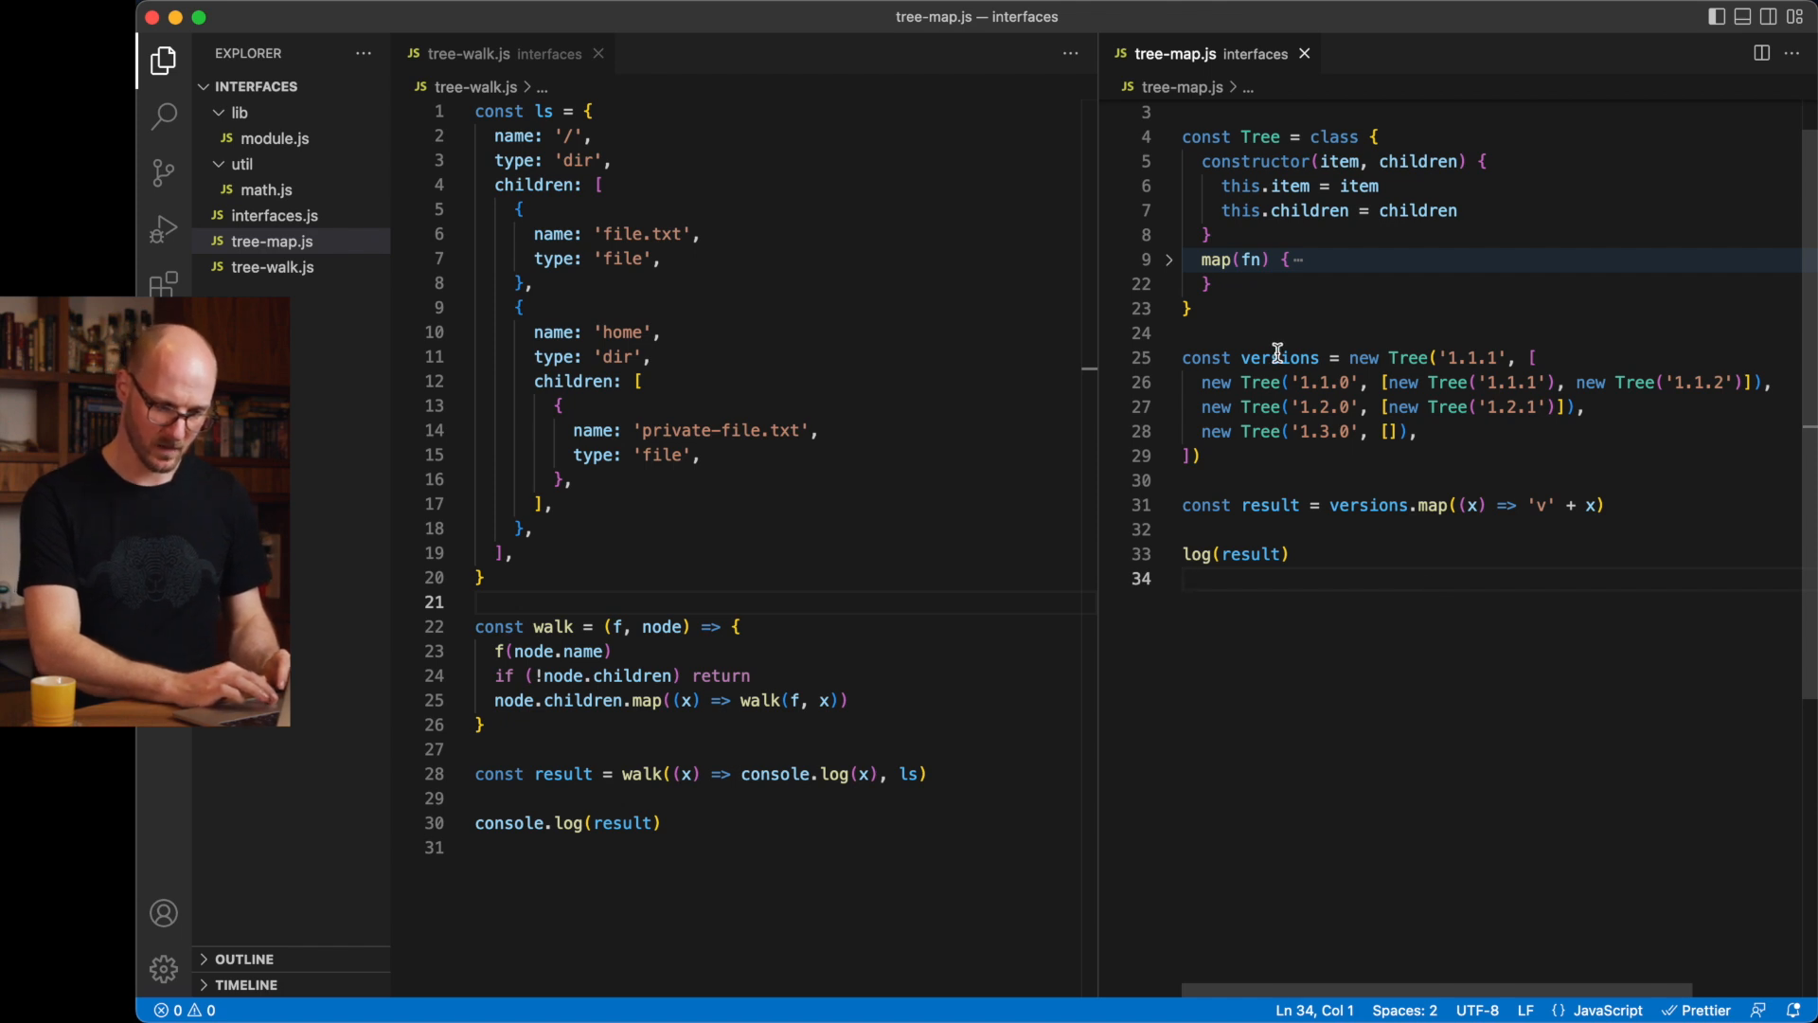
{"action": "mouse_move", "coordinate": [1572, 330]}
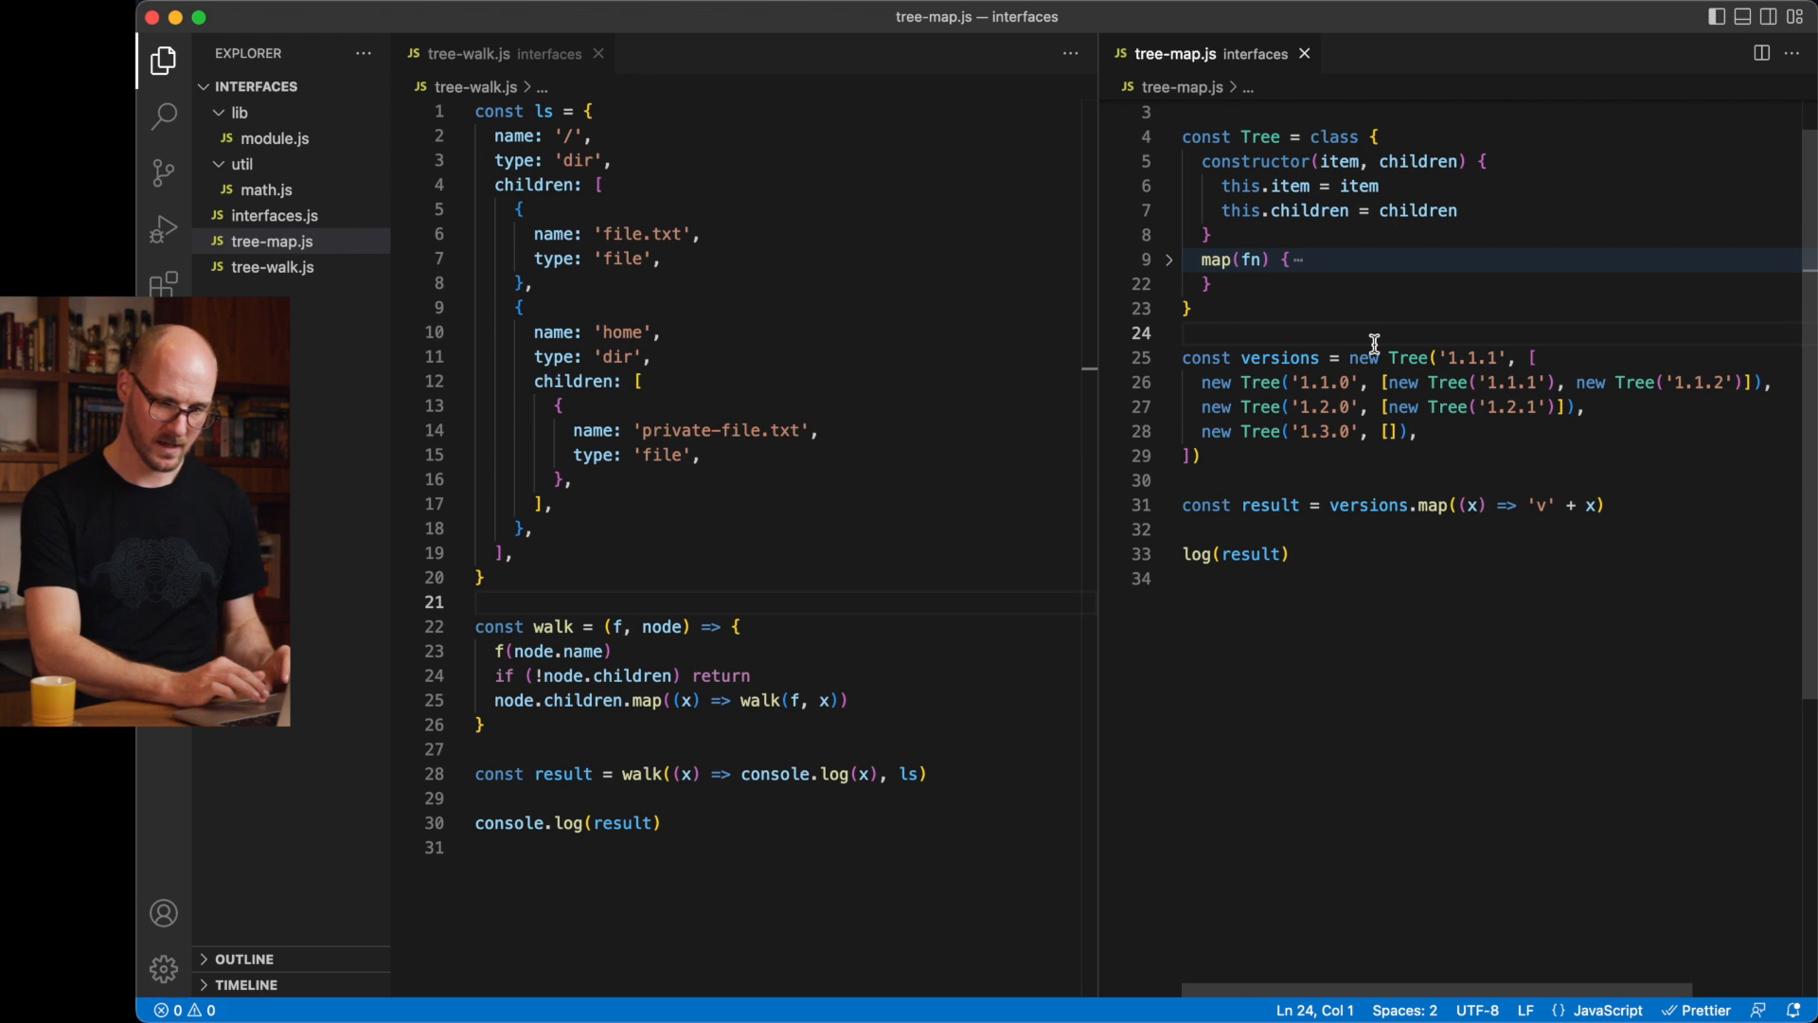
{"action": "mouse_move", "coordinate": [1335, 161]}
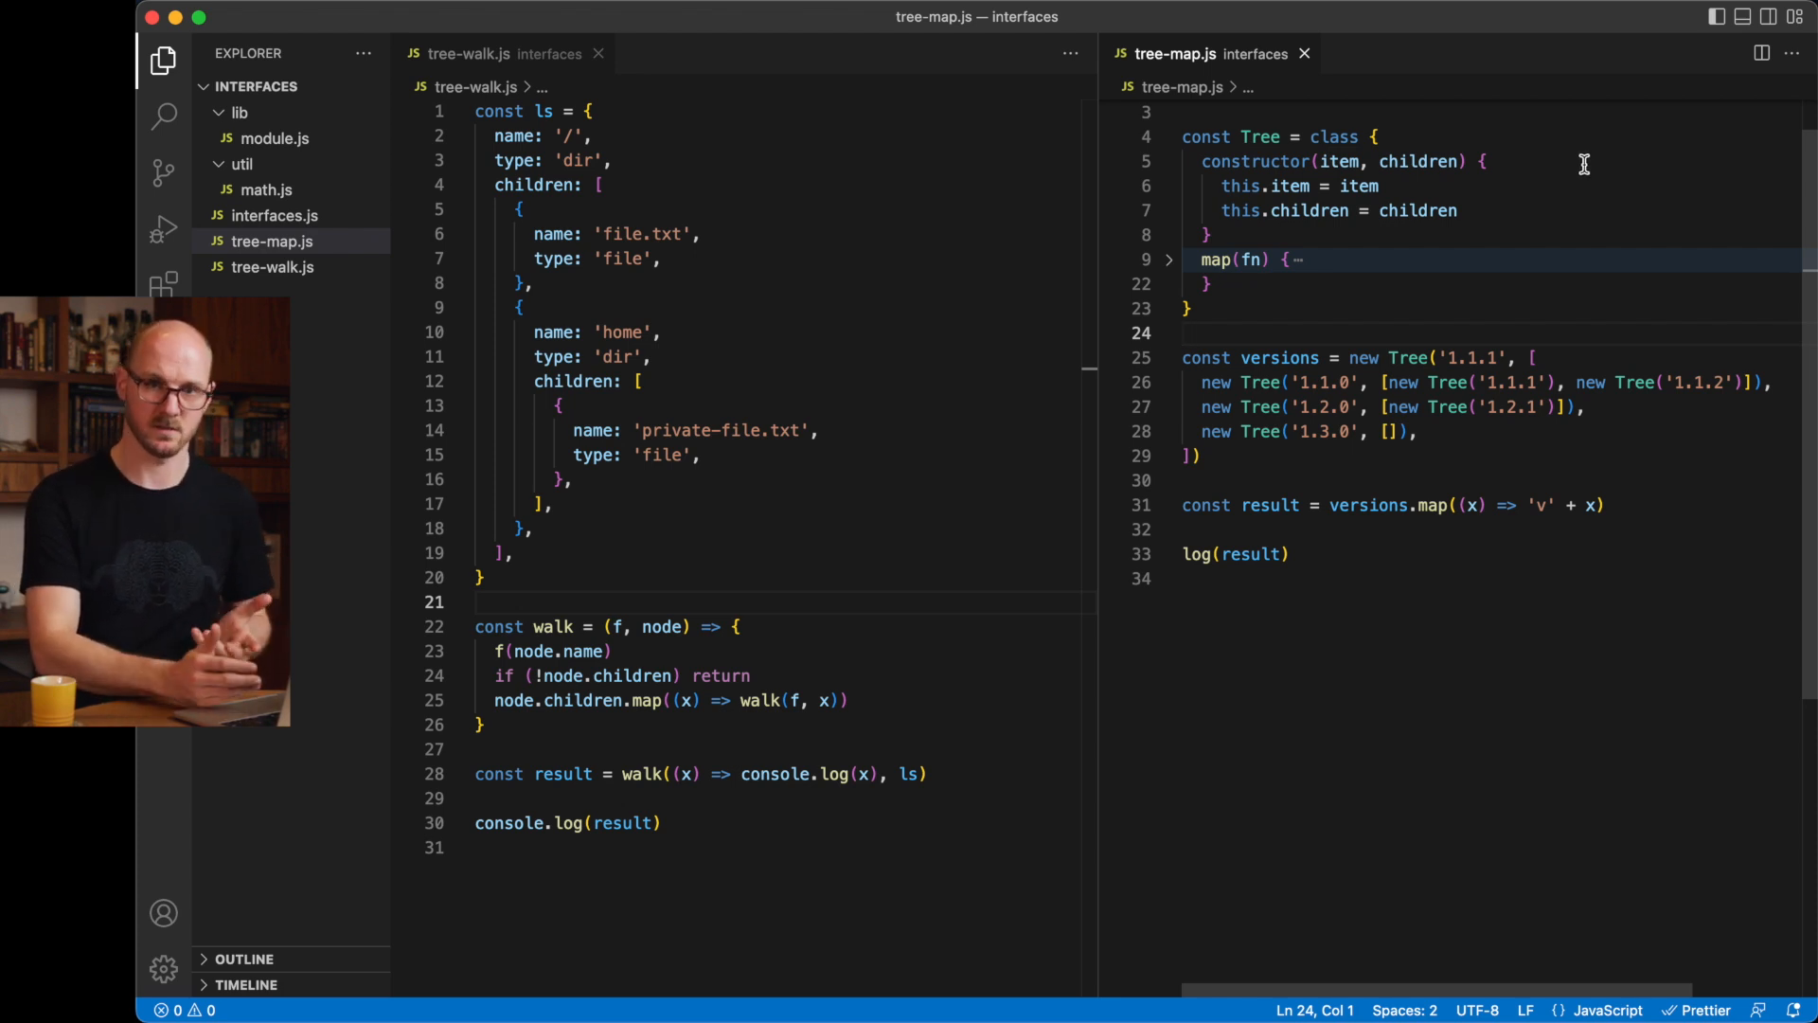
{"action": "mouse_move", "coordinate": [1356, 503]}
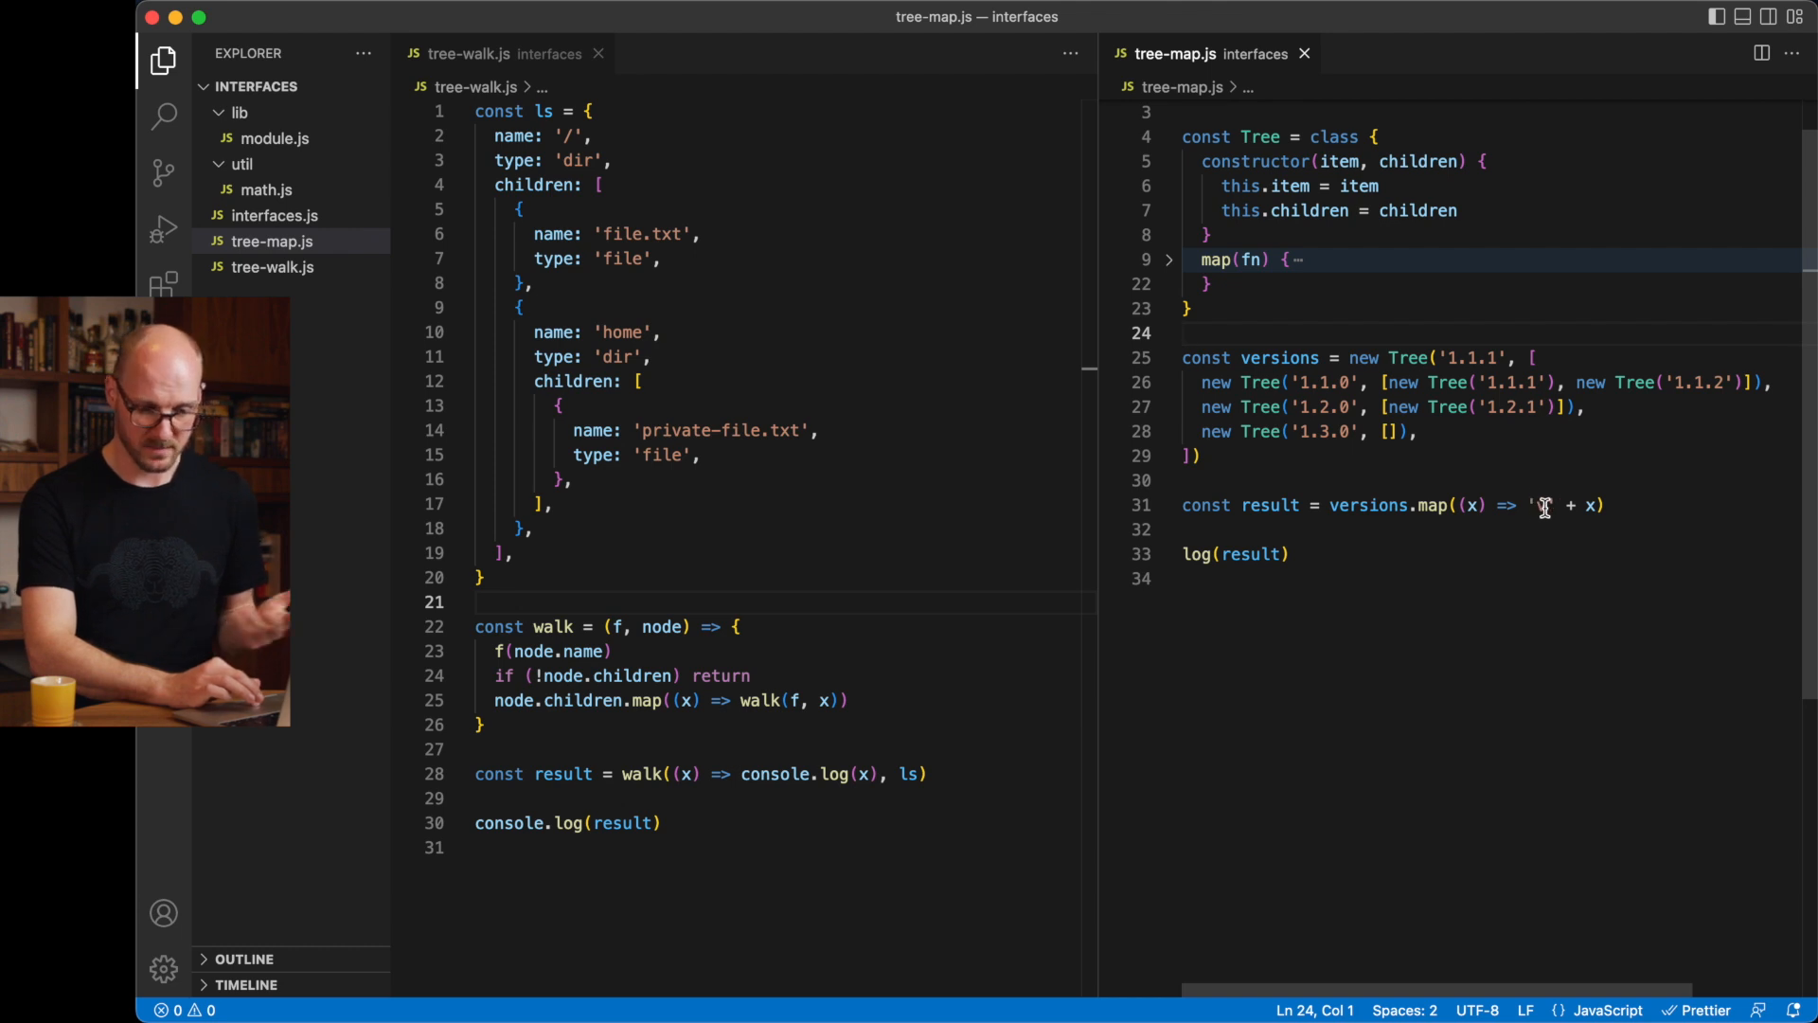
Enter the command node tree-map.js in the integrated terminal beside the editor.
{"action": "type", "text": "v"}
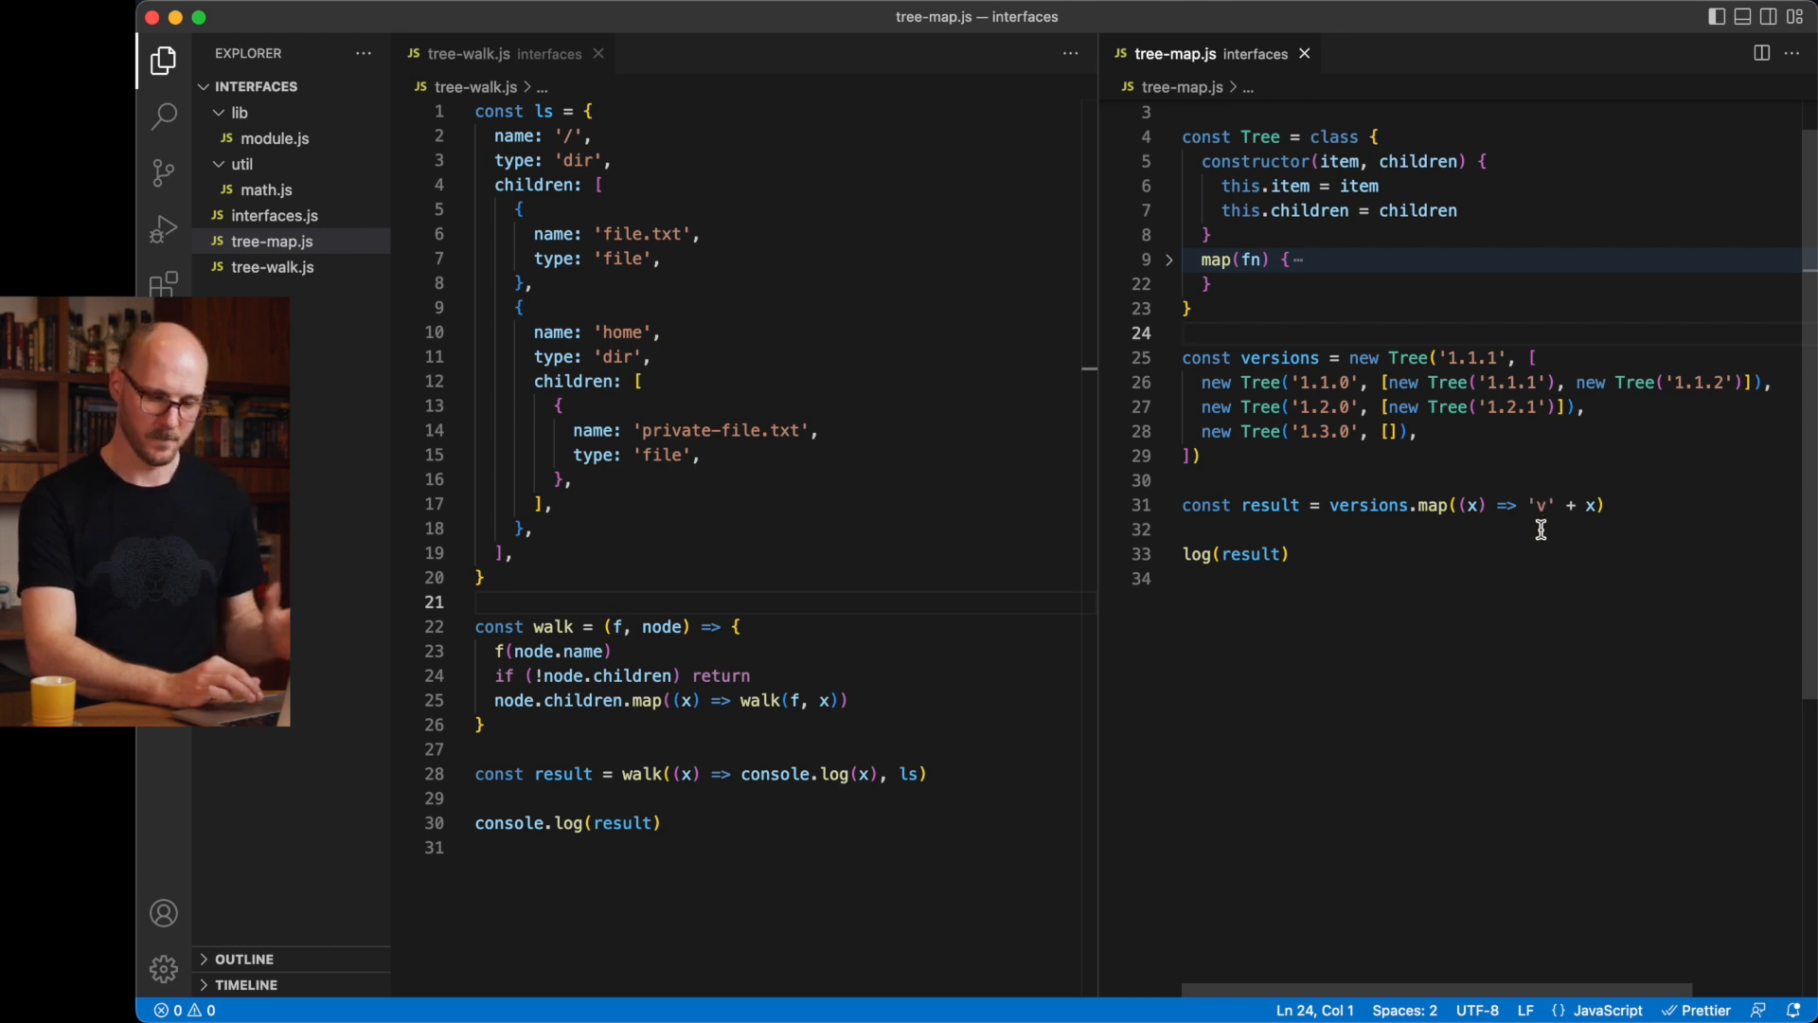
{"action": "mouse_move", "coordinate": [1375, 523]}
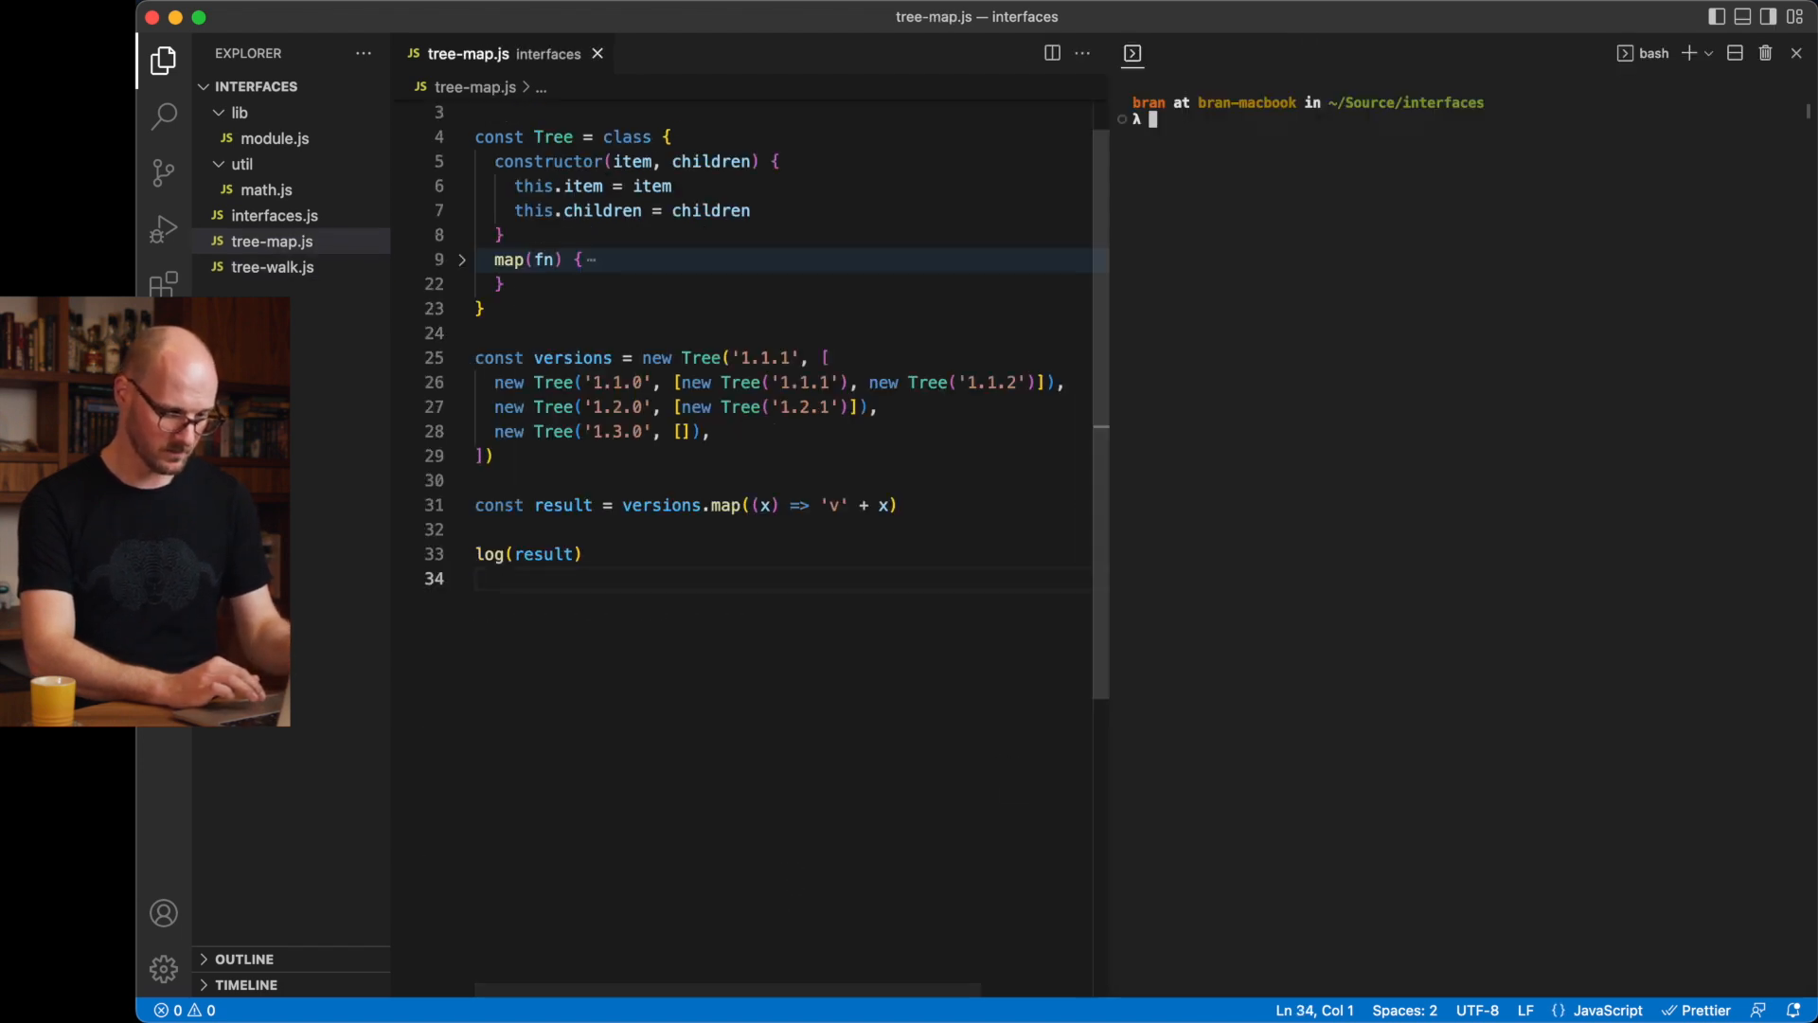
{"action": "type", "text": "node"}
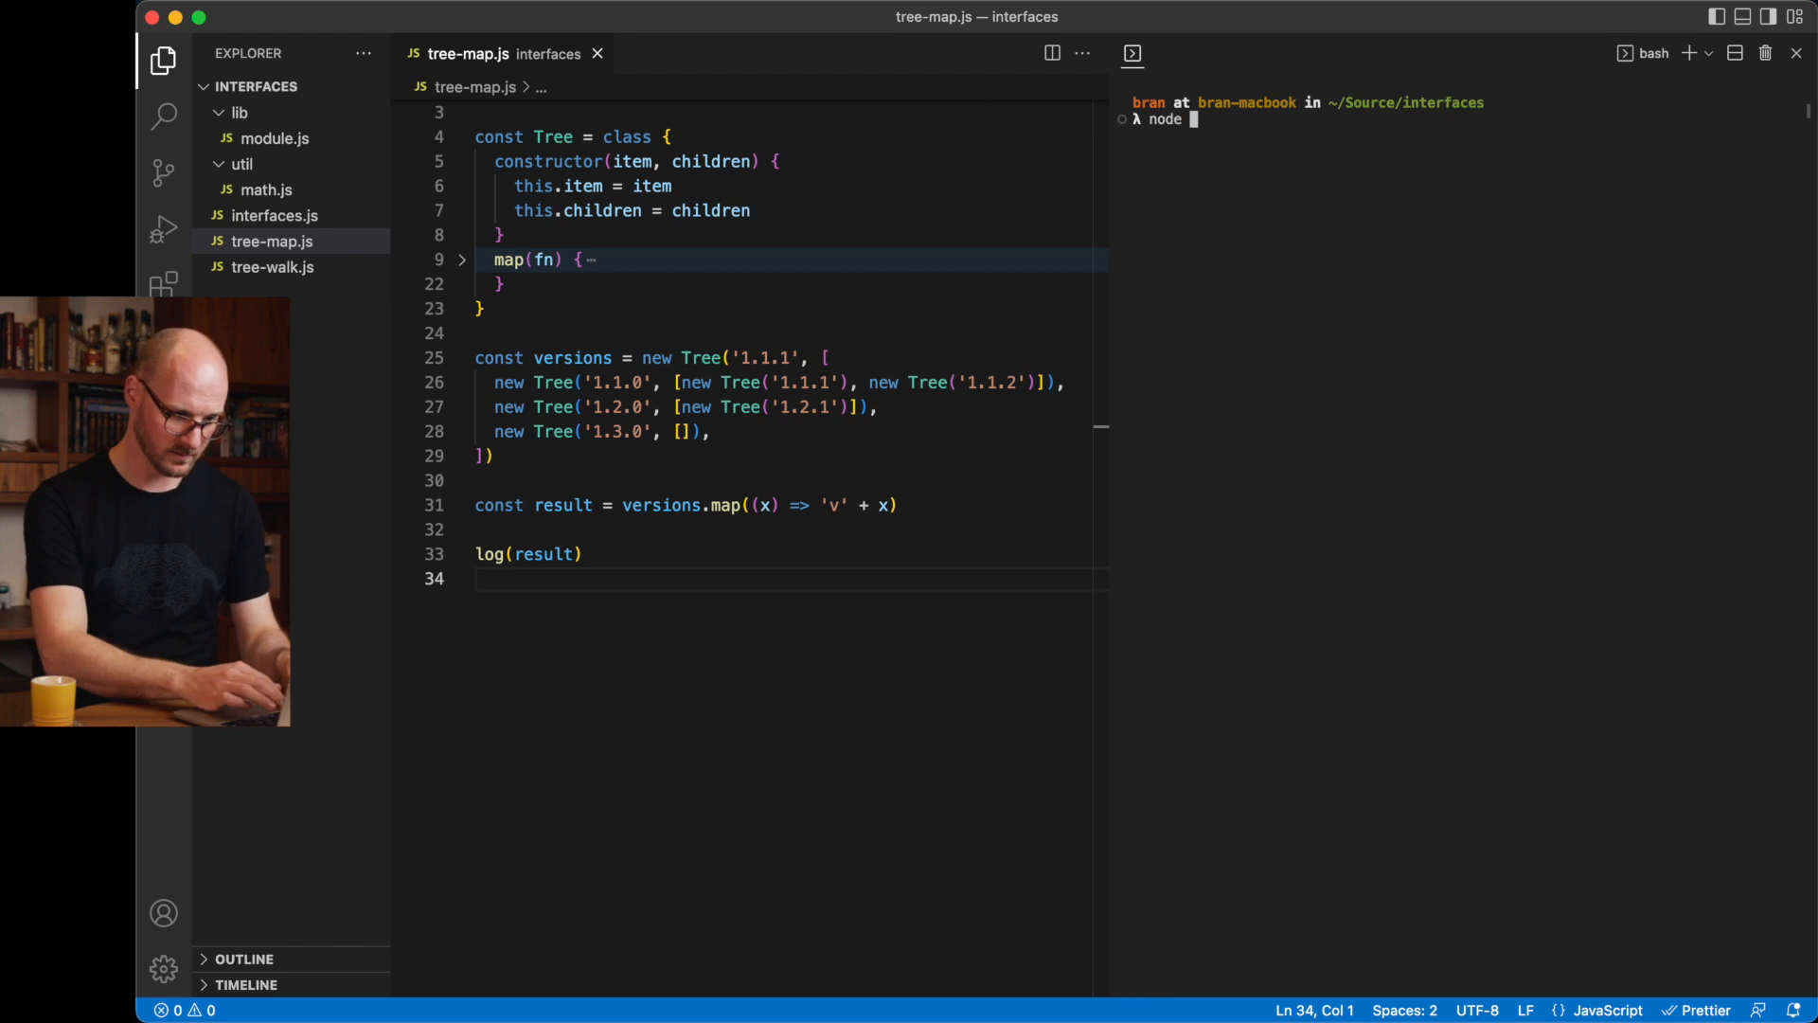
{"action": "type", "text": "tree-map.js"}
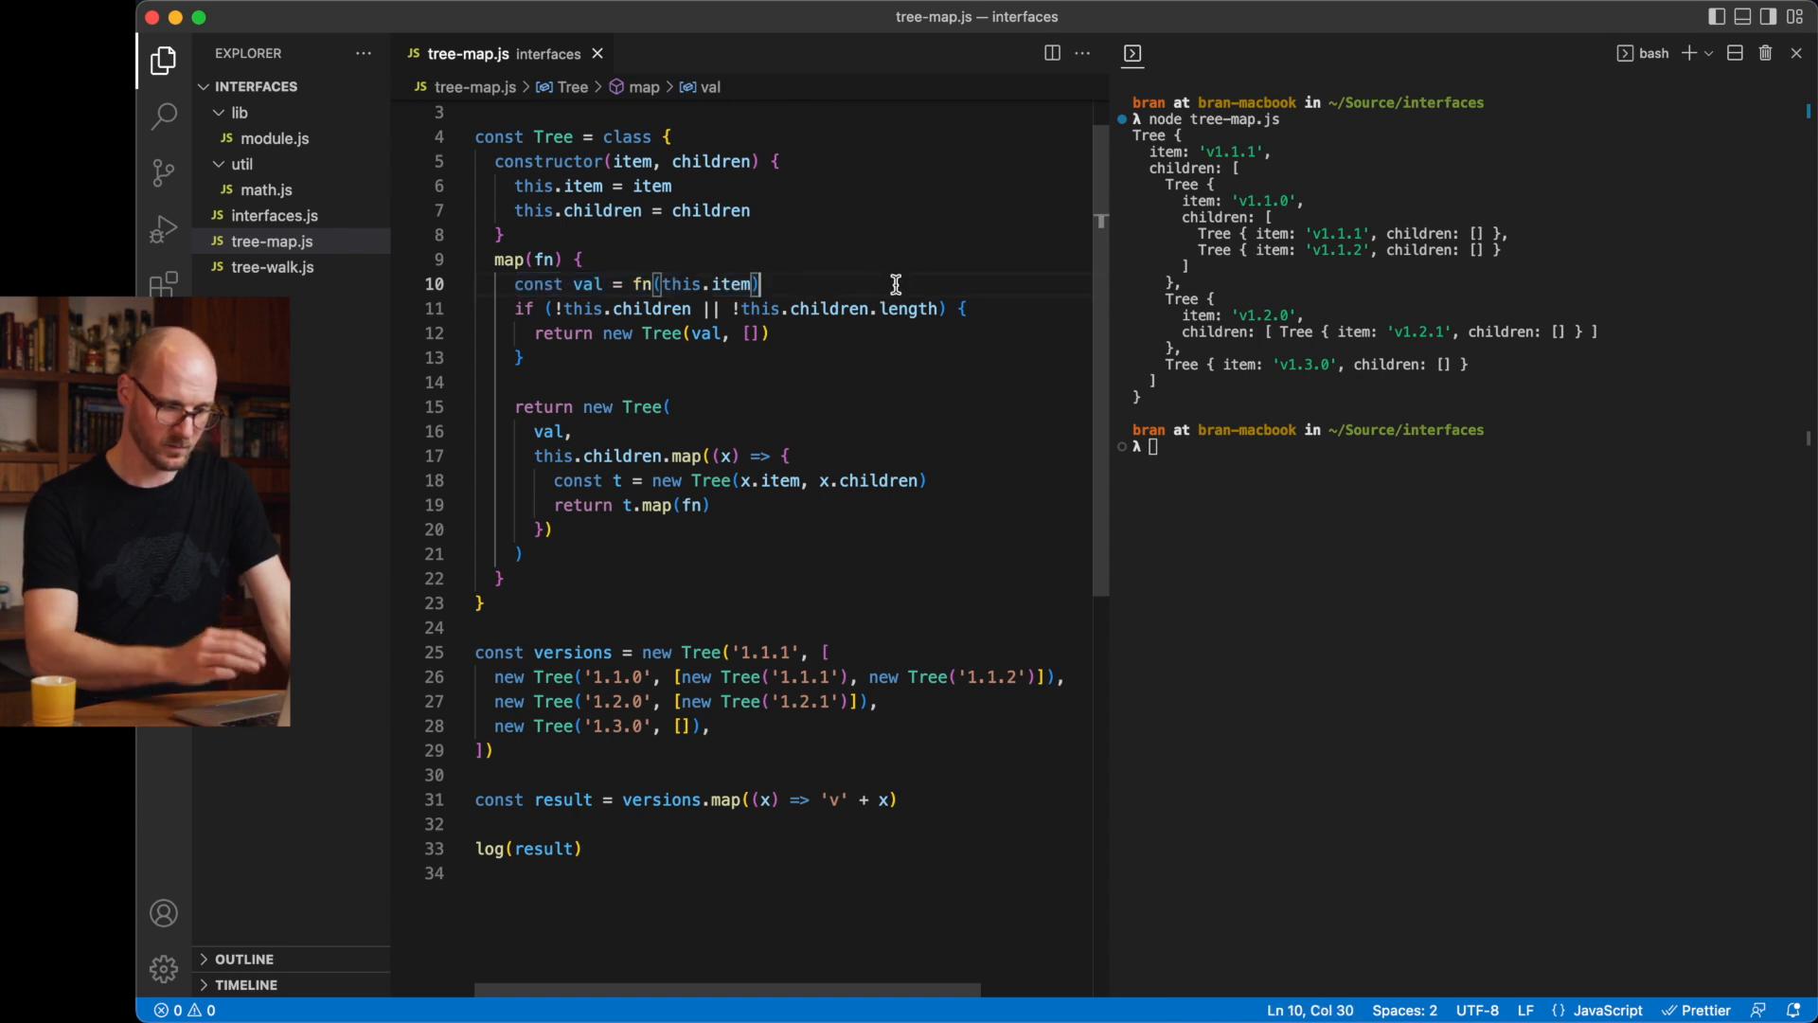
{"action": "mouse_move", "coordinate": [849, 288]}
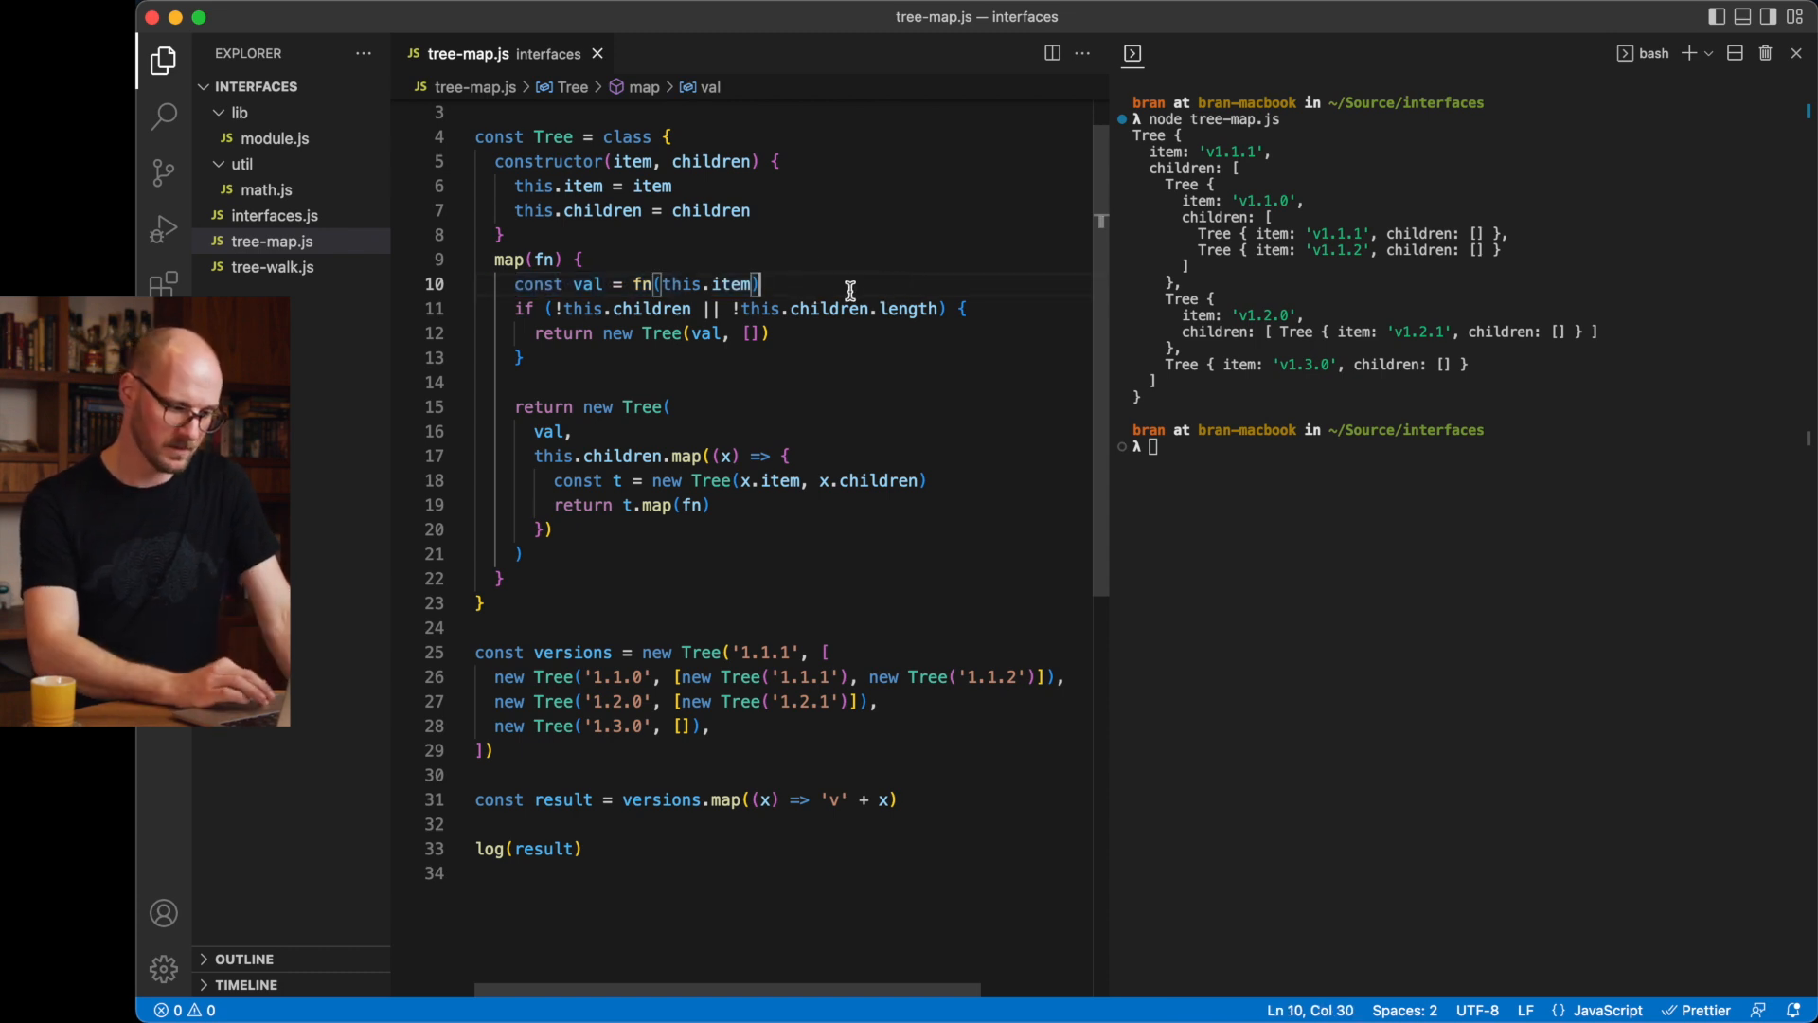
Unfold the recursive map method and highlight this.children in its mapping code.
{"action": "left_click_drag", "start_coordinate": [515, 309], "coordinate": [557, 358]}
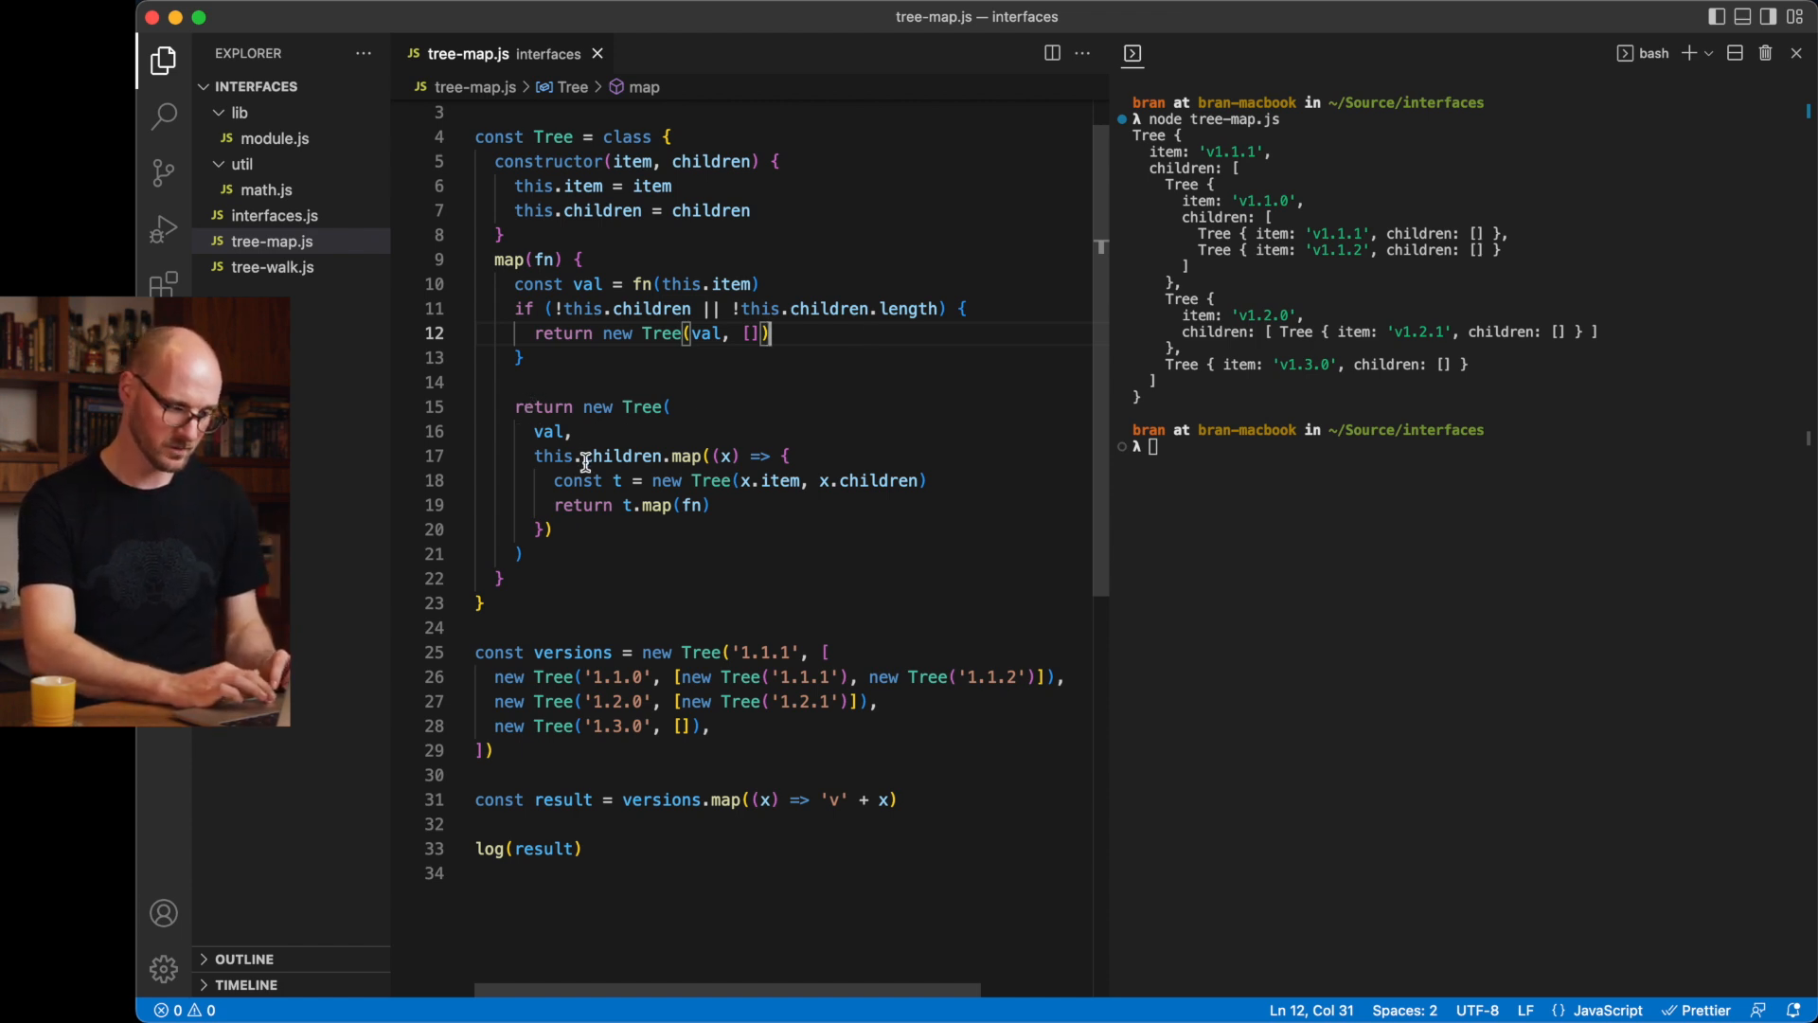
{"action": "double_click", "coordinate": [637, 456]}
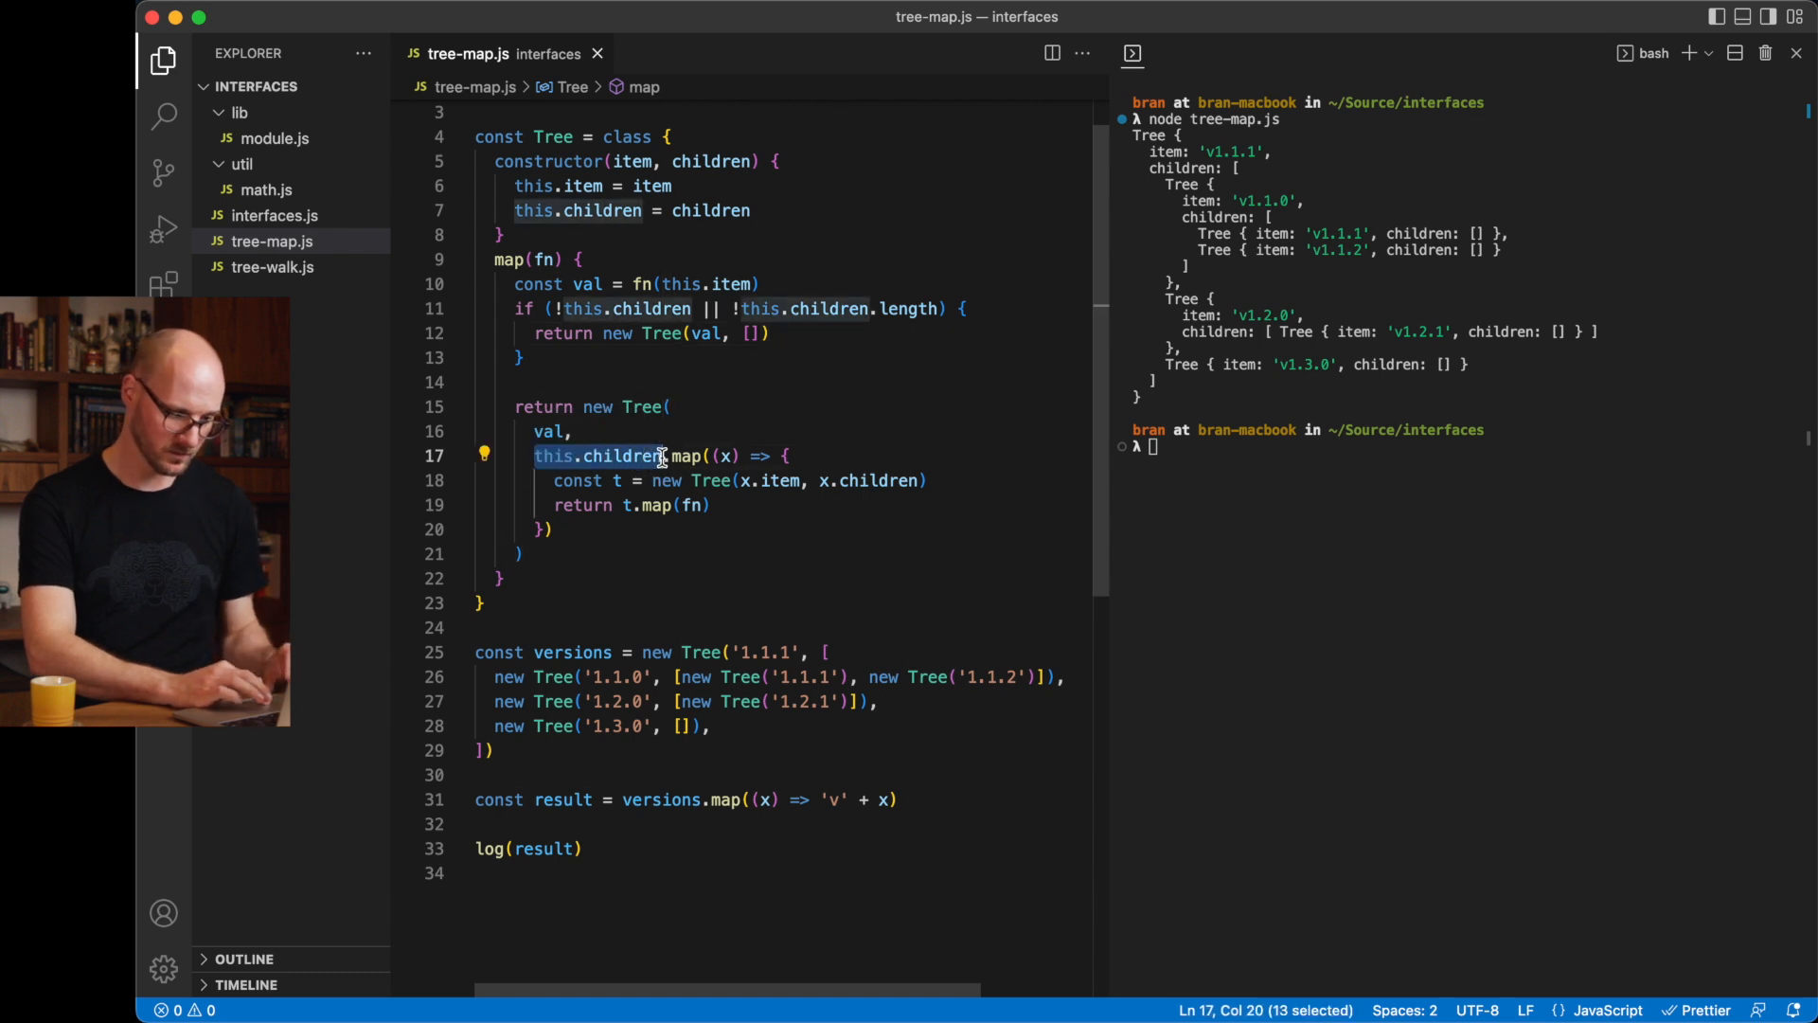